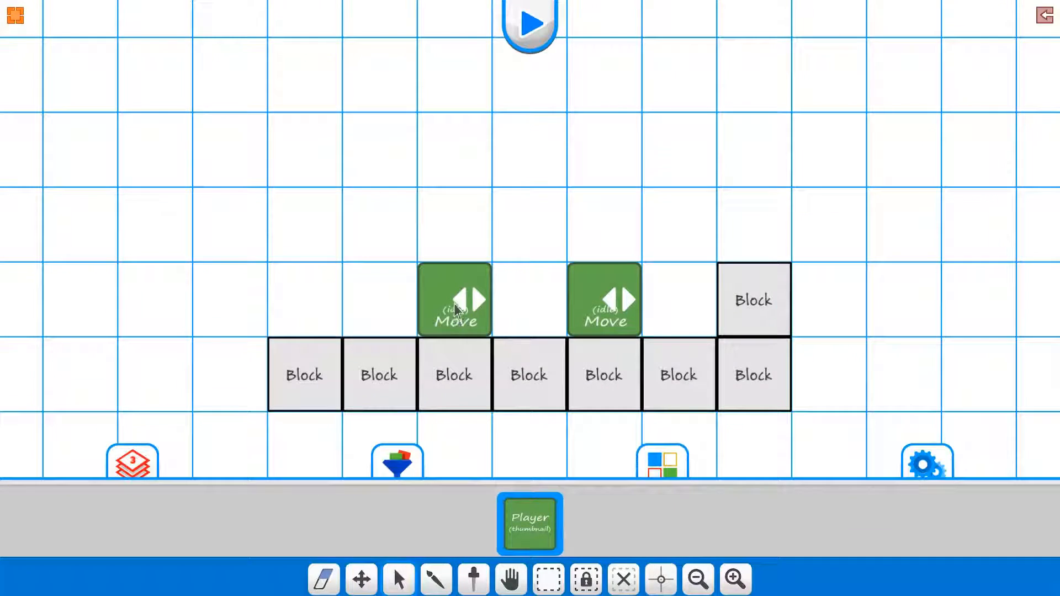
Turn on 'Enable this player after done' in the left Move character's play trigger.
{"action": "left_click", "coordinate": [927, 461]}
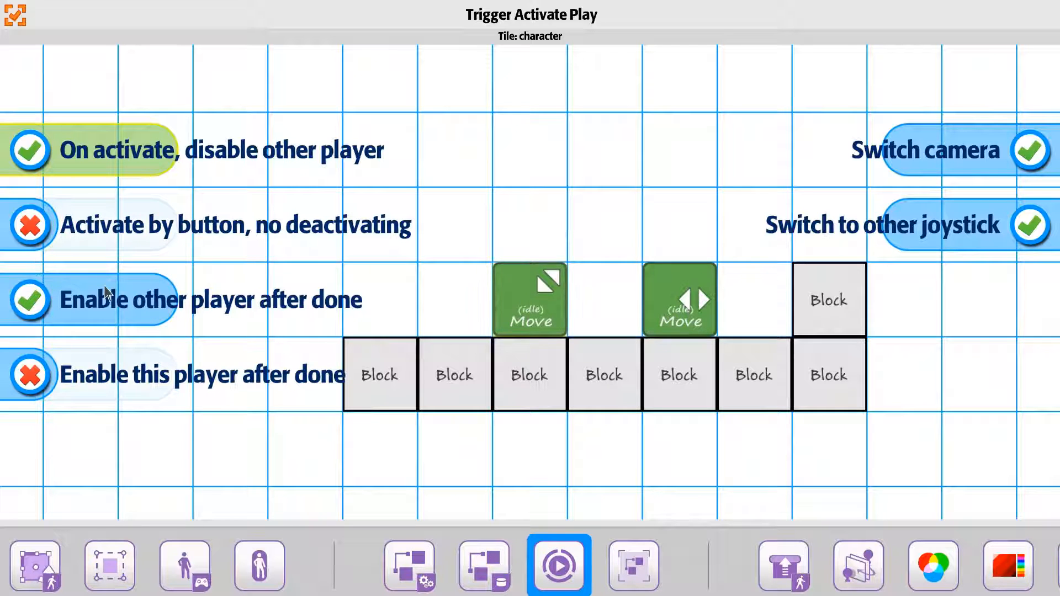
{"action": "mouse_move", "coordinate": [66, 232]}
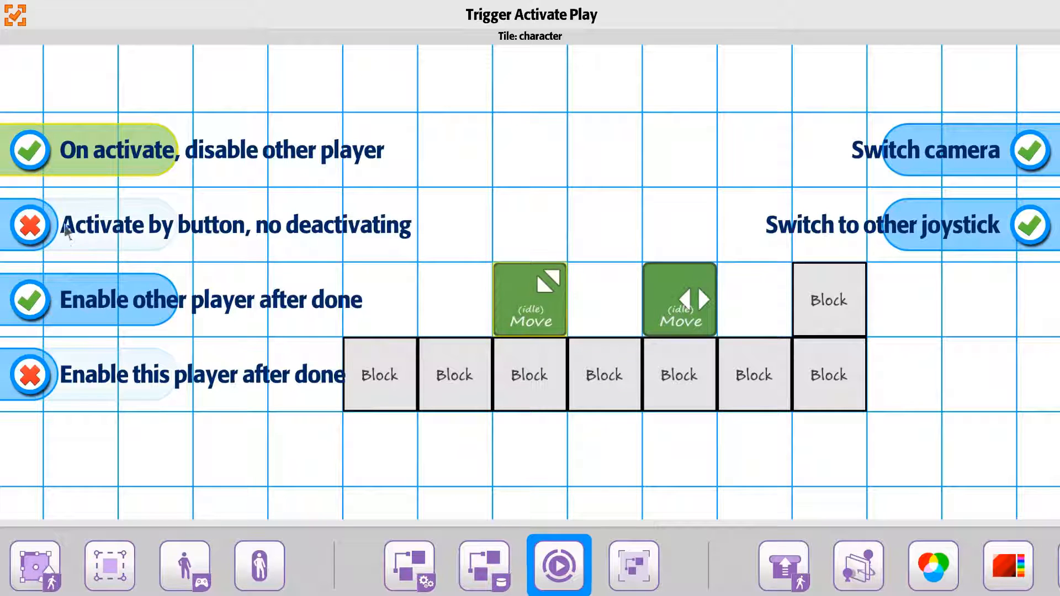
{"action": "left_click", "coordinate": [29, 375]}
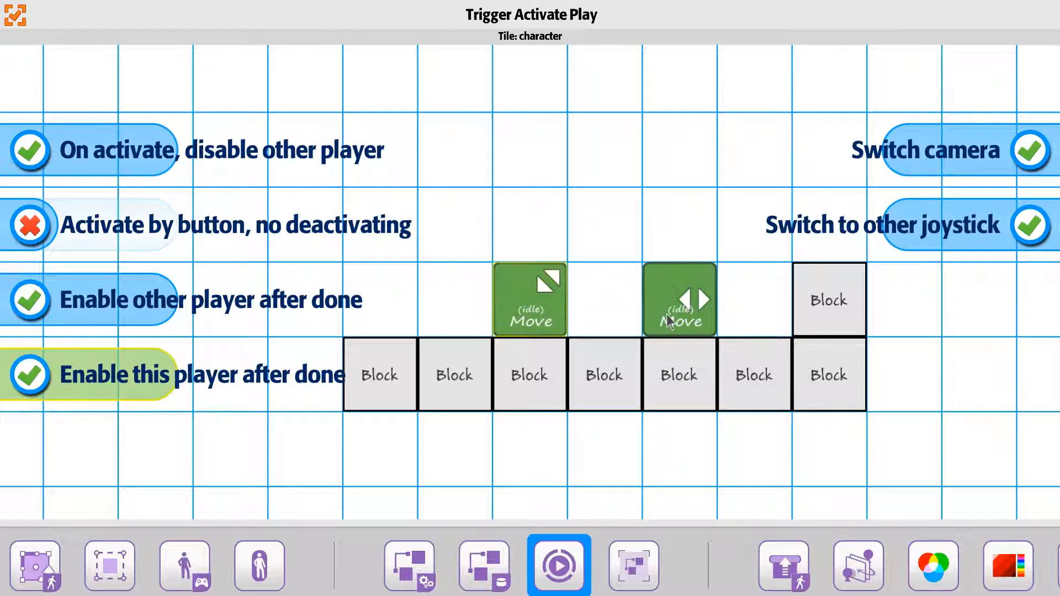
{"action": "mouse_move", "coordinate": [532, 338]}
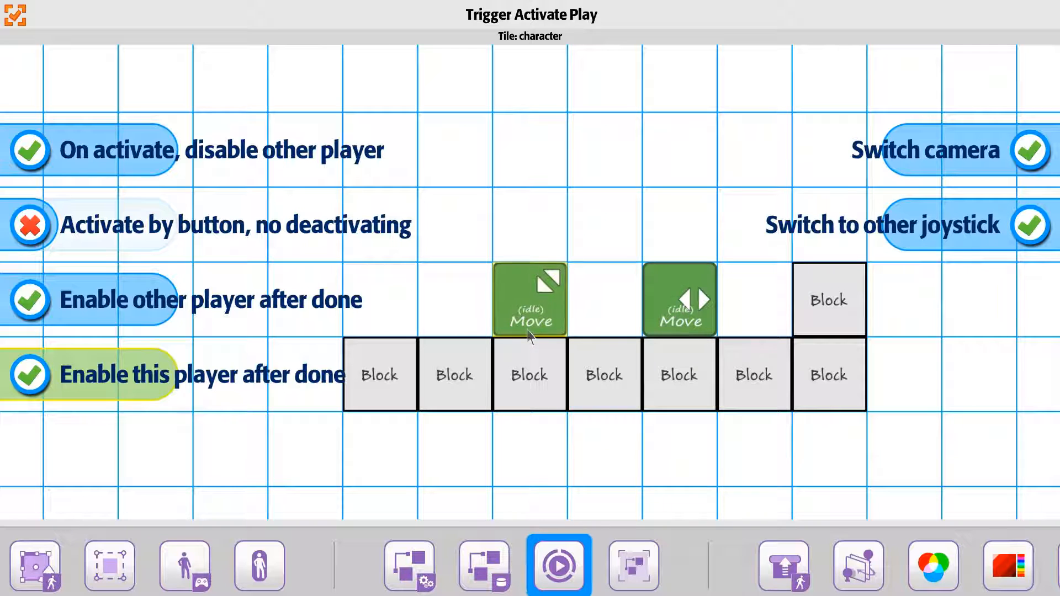
{"action": "mouse_move", "coordinate": [245, 108]}
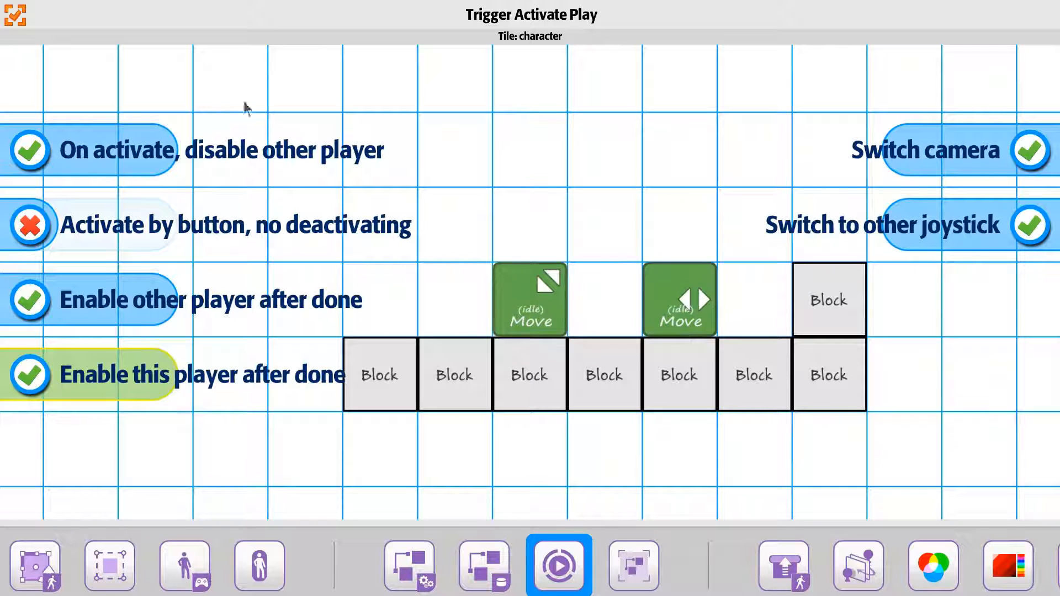
{"action": "mouse_move", "coordinate": [34, 57]}
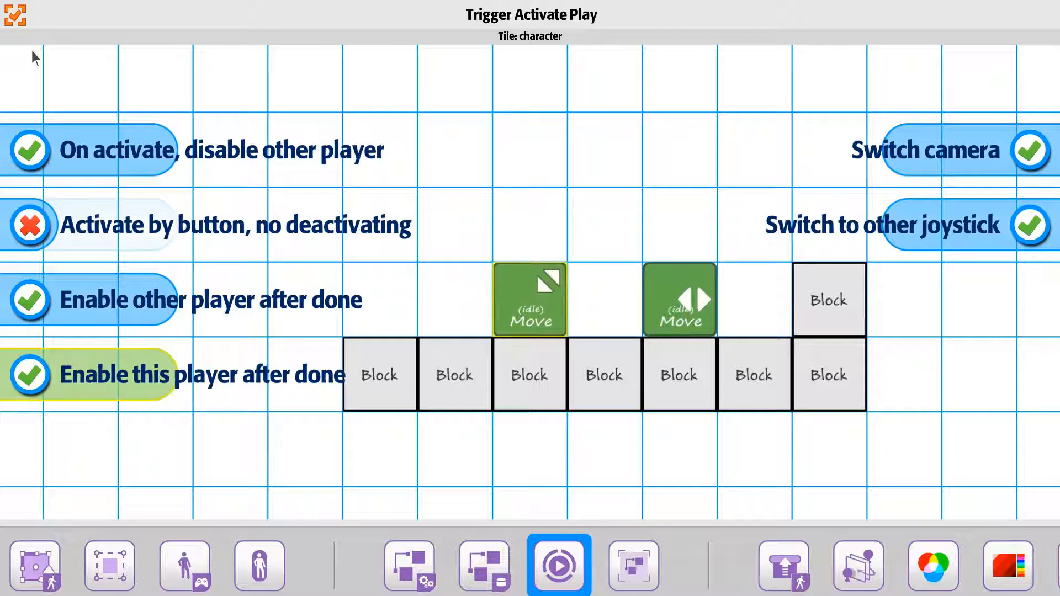
{"action": "mouse_move", "coordinate": [18, 38]}
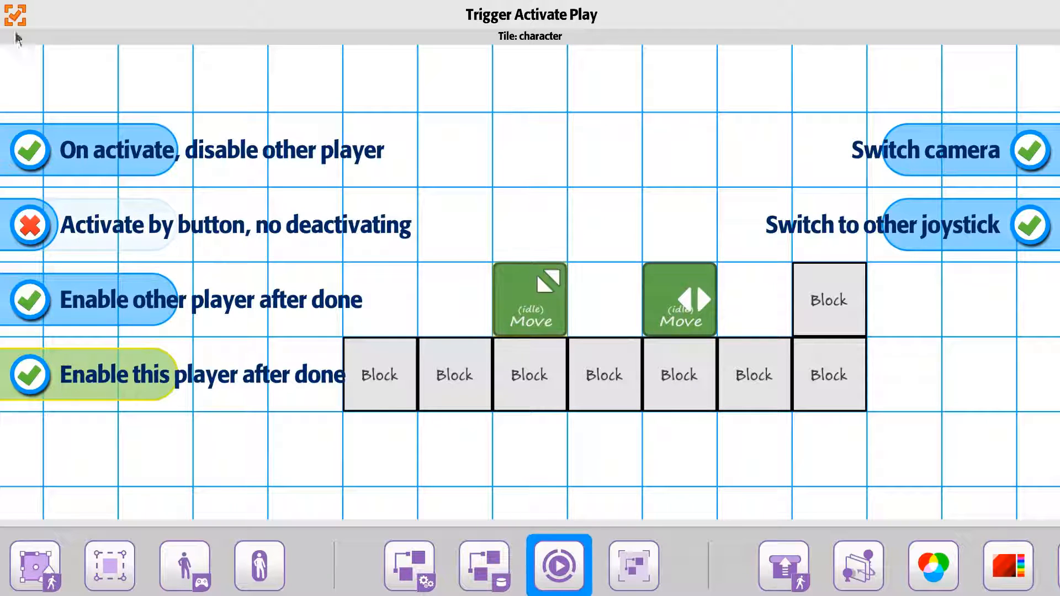
Switch to the right Move character and bring up its Trigger Activate Play options.
{"action": "left_click", "coordinate": [559, 566]}
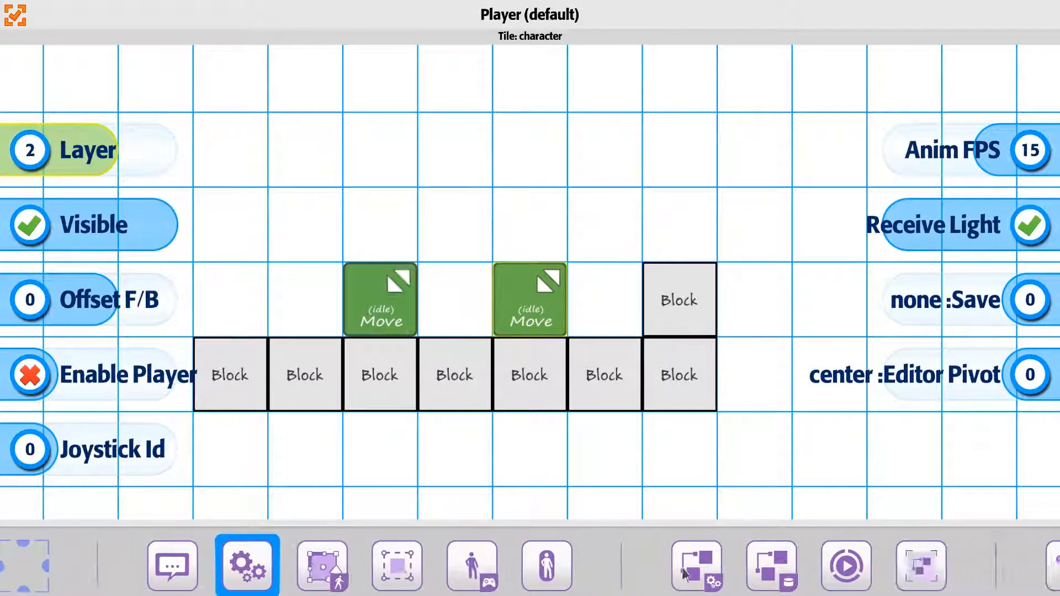
{"action": "left_click", "coordinate": [845, 566]}
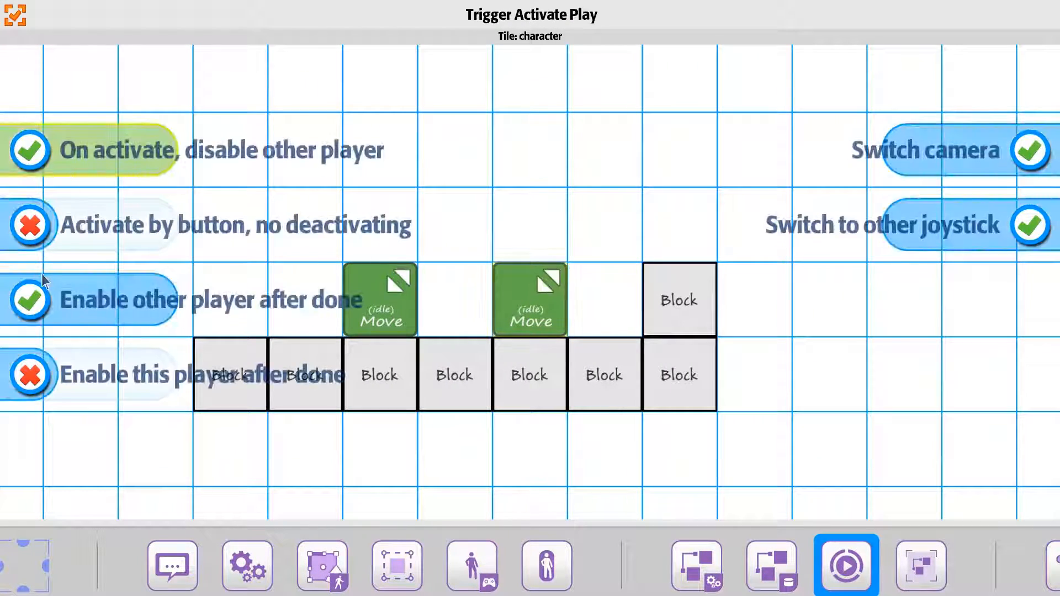
{"action": "left_click", "coordinate": [29, 375]}
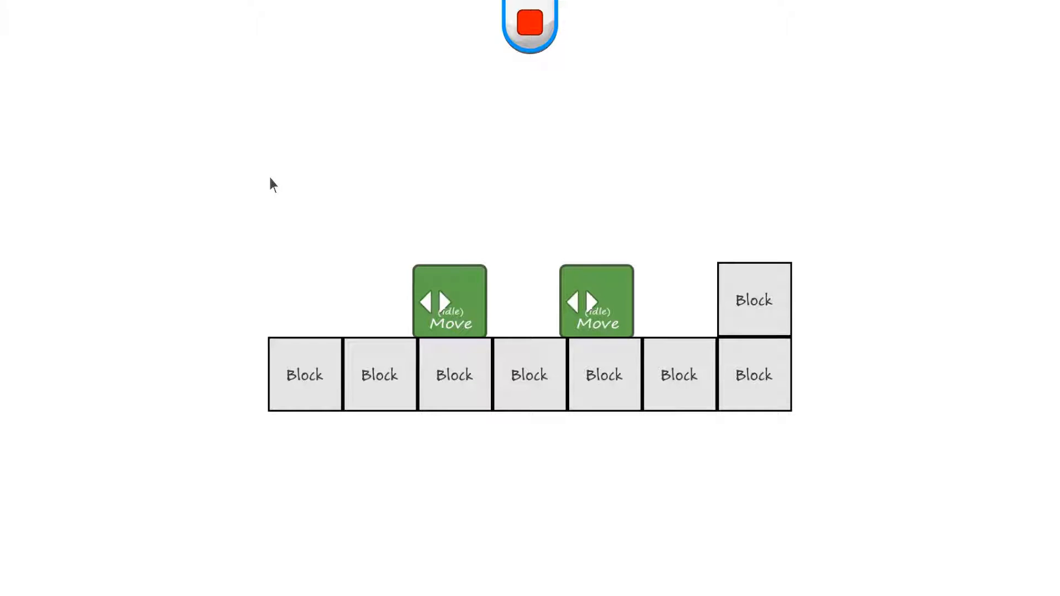
Stop the play test with both characters on the block platform.
{"action": "left_click", "coordinate": [529, 23]}
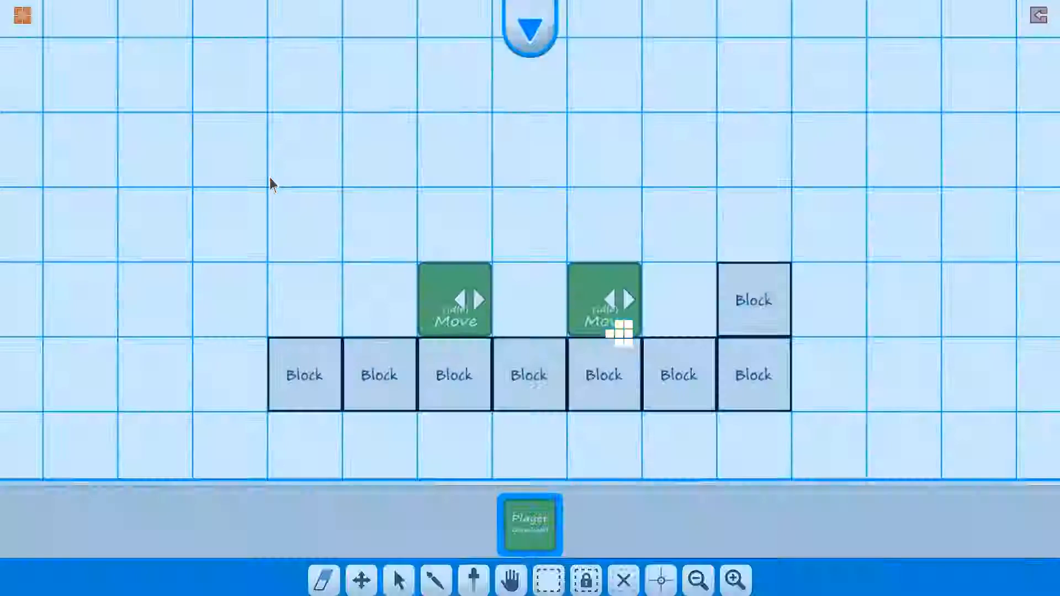
Give the left character button activation, other-player re-enable off and this-player re-enable on.
{"action": "left_click", "coordinate": [530, 27]}
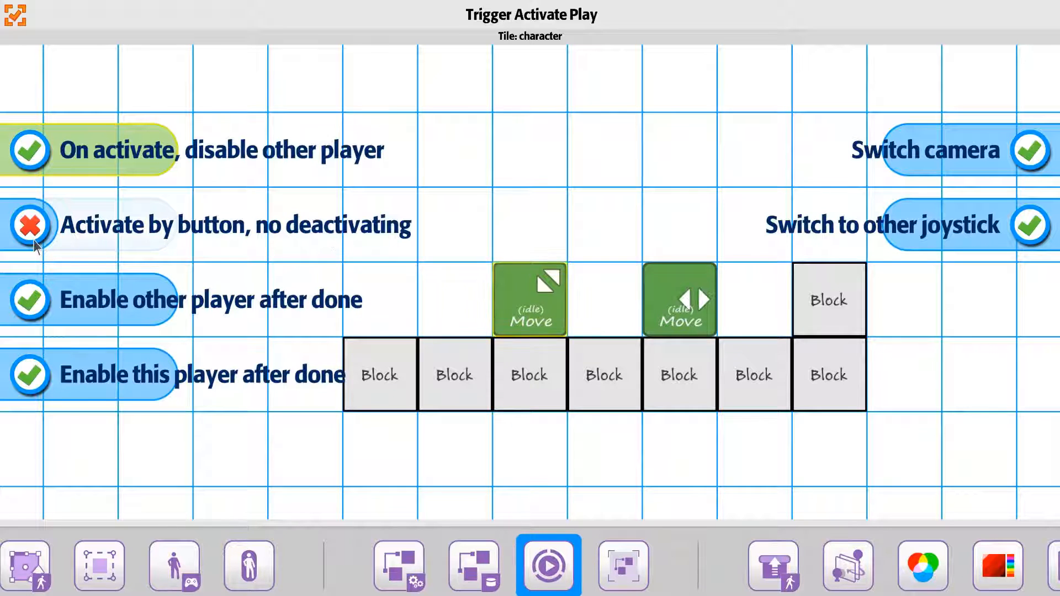
{"action": "left_click", "coordinate": [29, 224]}
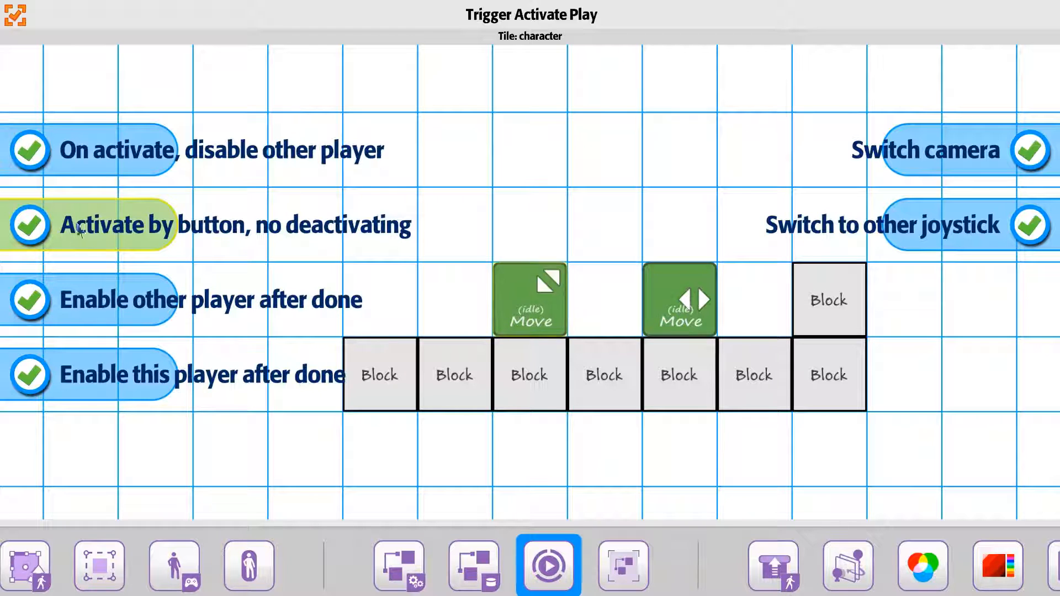
{"action": "mouse_move", "coordinate": [673, 277]}
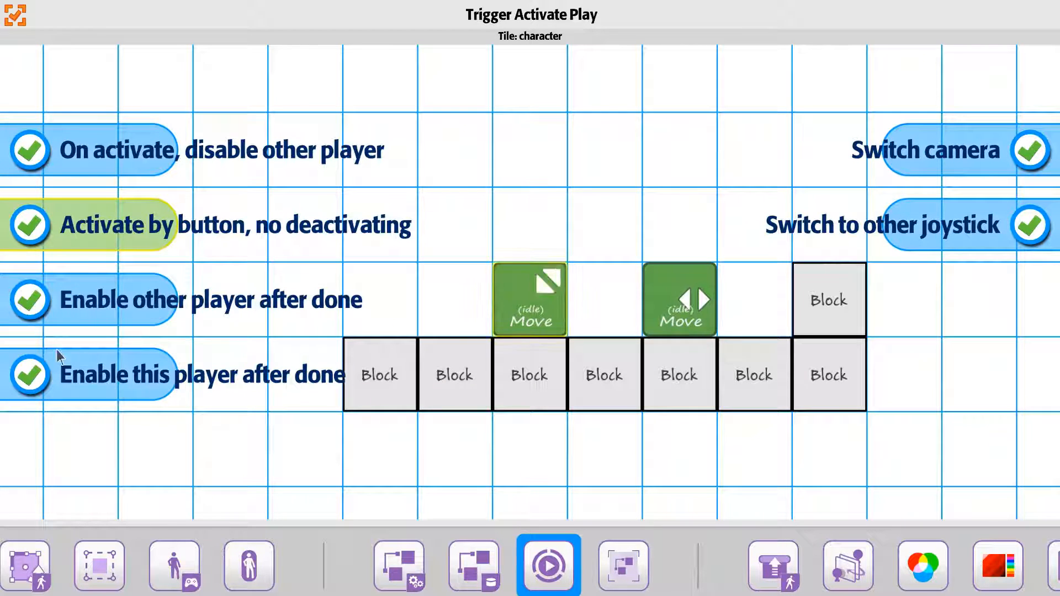
{"action": "left_click", "coordinate": [29, 375]}
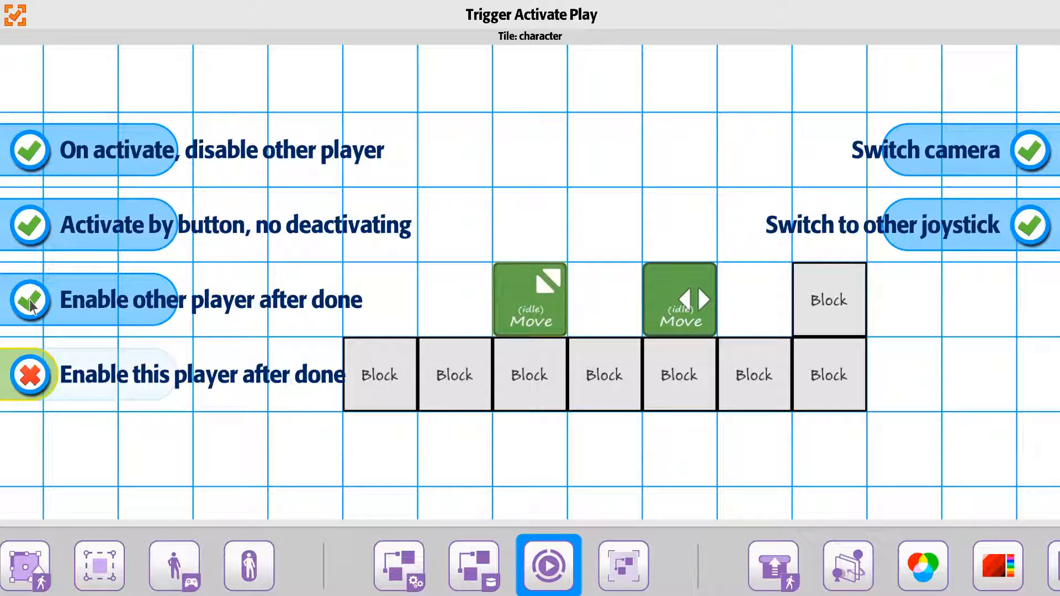
{"action": "left_click", "coordinate": [29, 375]}
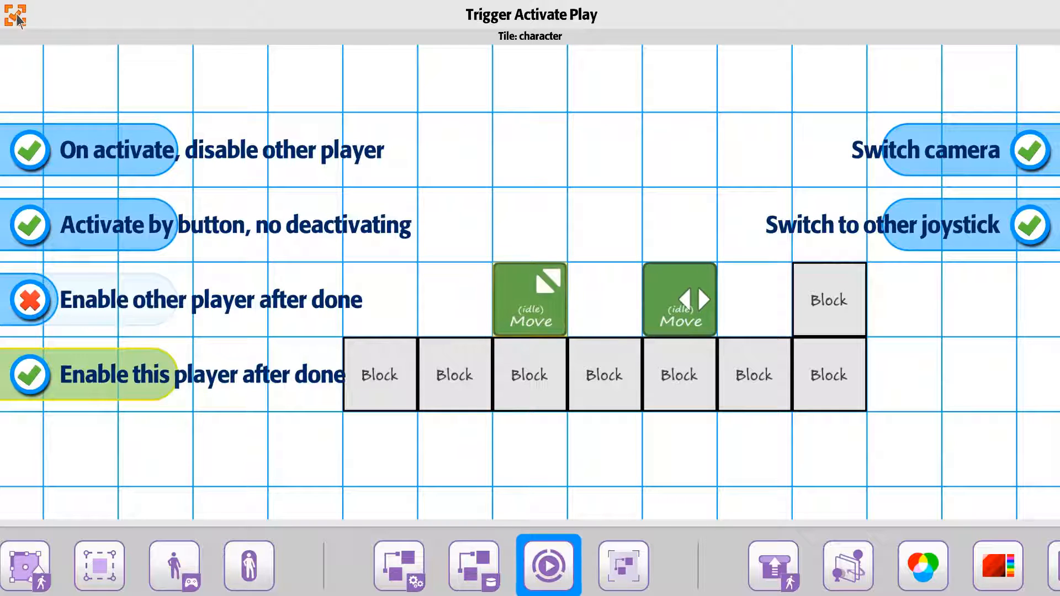
{"action": "left_click", "coordinate": [554, 565]}
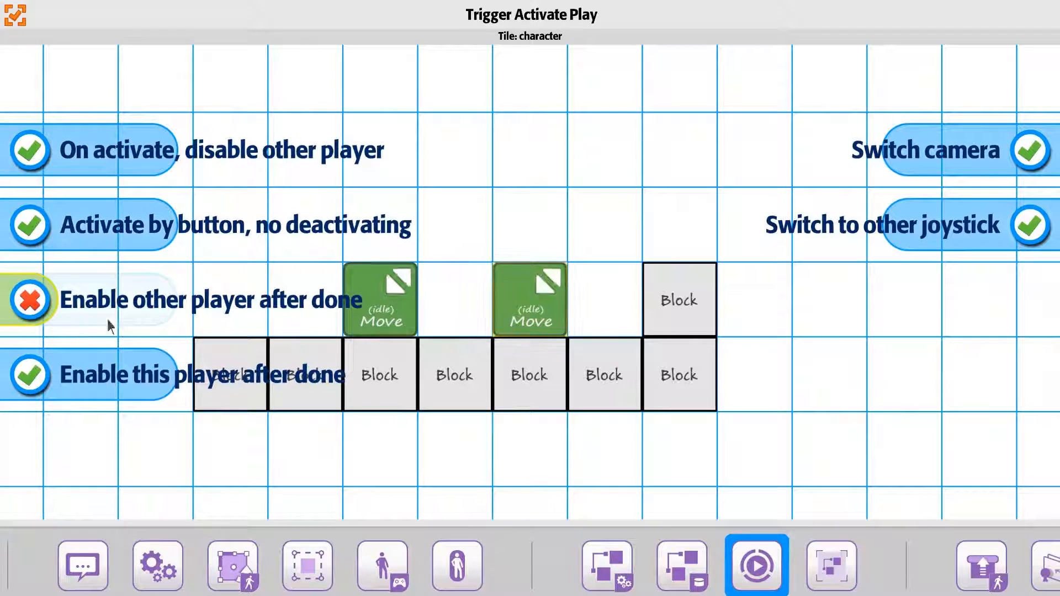
{"action": "mouse_move", "coordinate": [7, 39]}
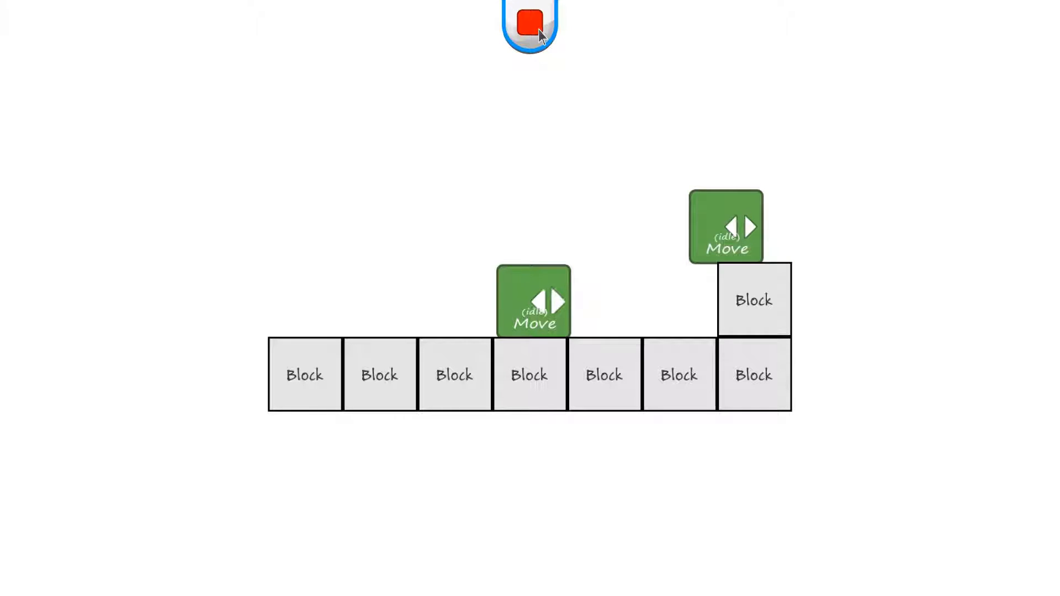
Switch control between the two characters, move each, then end the play test.
{"action": "left_click", "coordinate": [726, 225]}
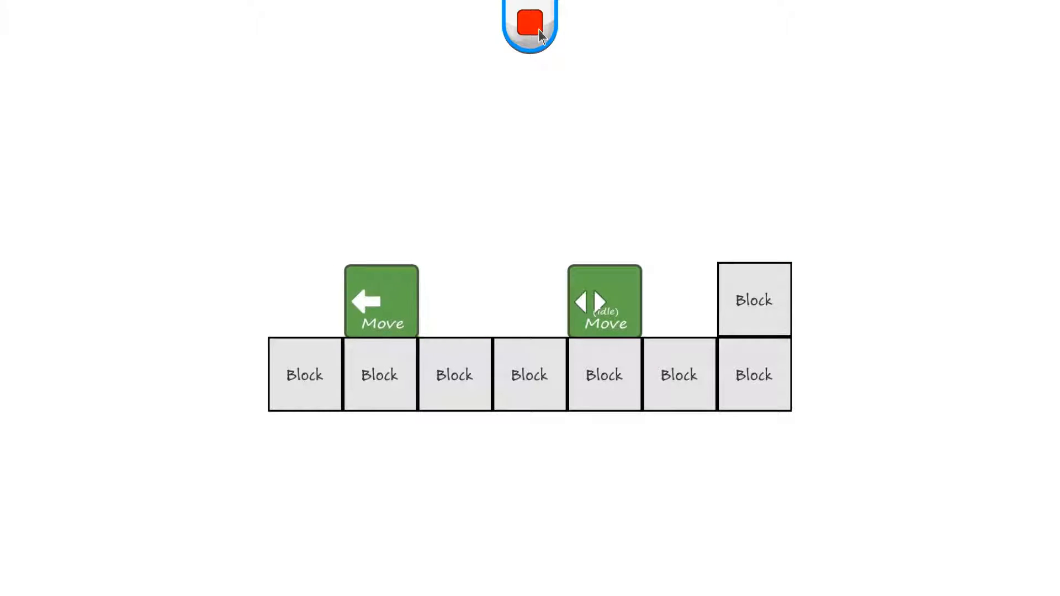
{"action": "left_click", "coordinate": [381, 301]}
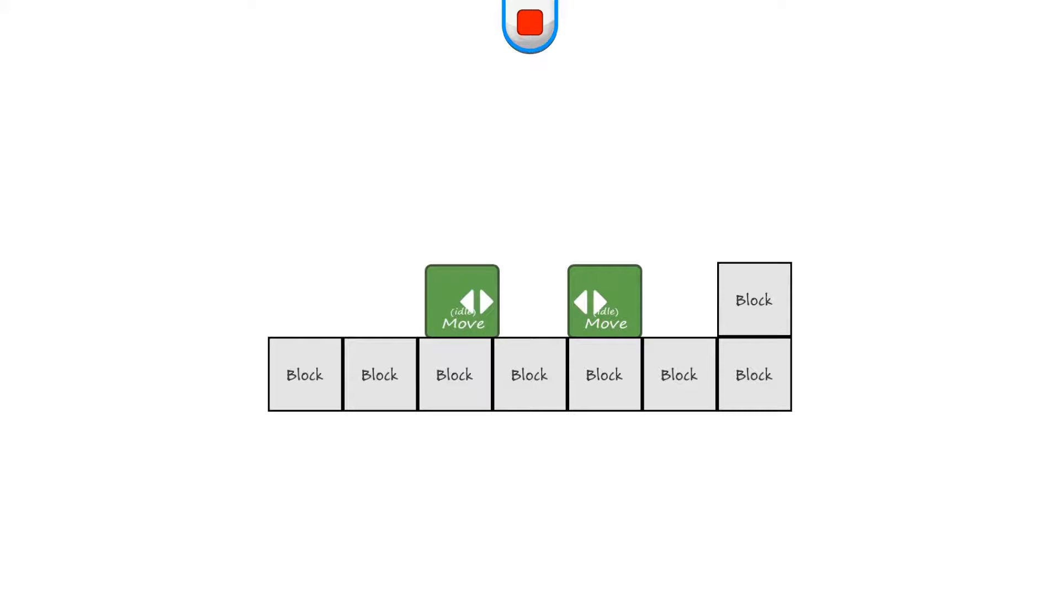
{"action": "left_click", "coordinate": [529, 22]}
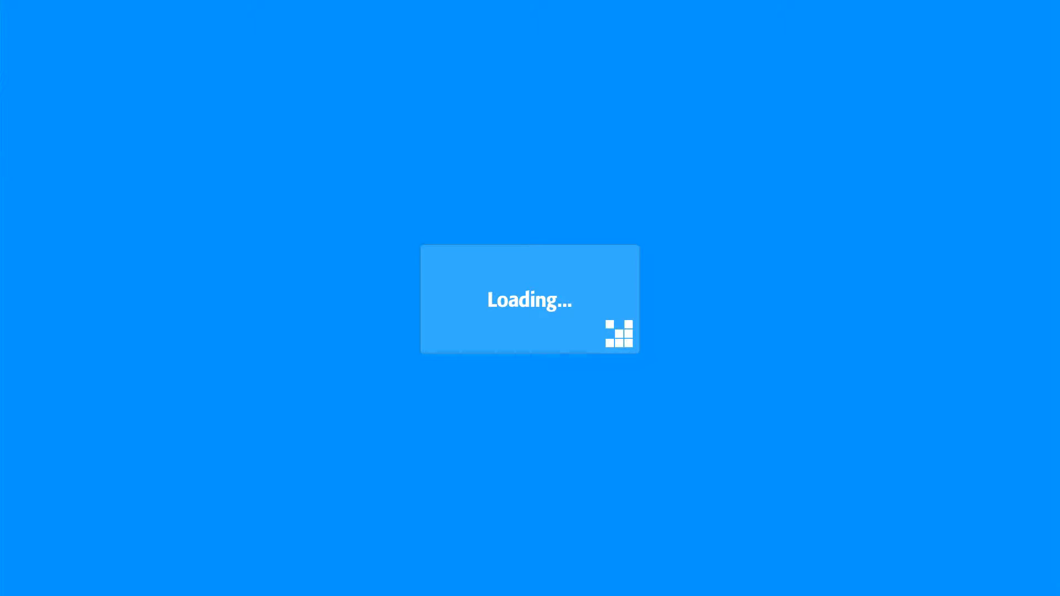